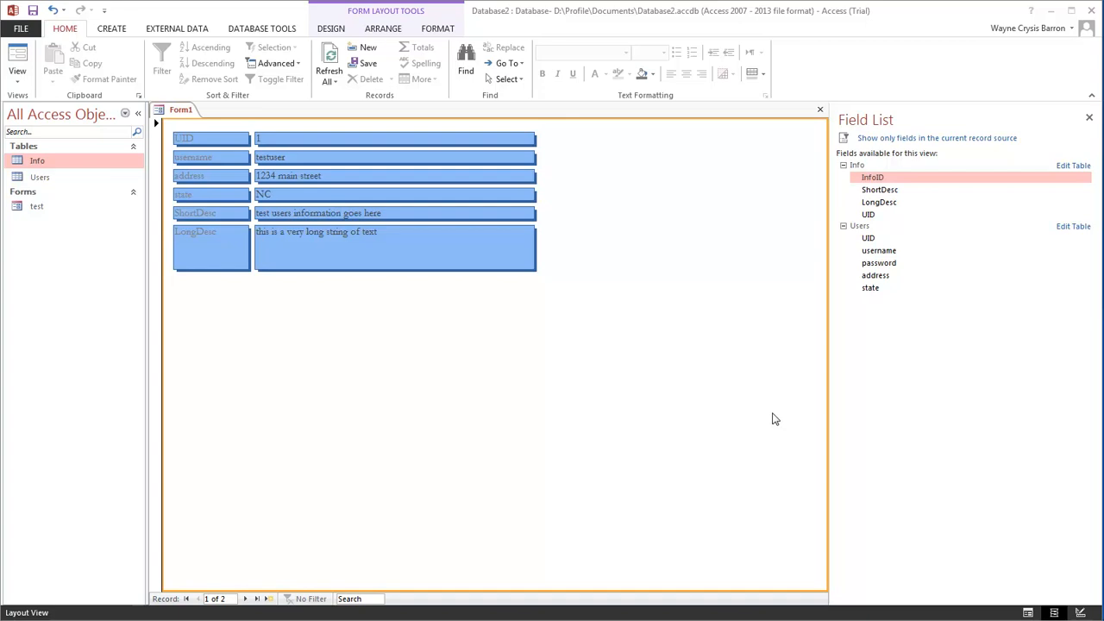
mouse_move(642, 137)
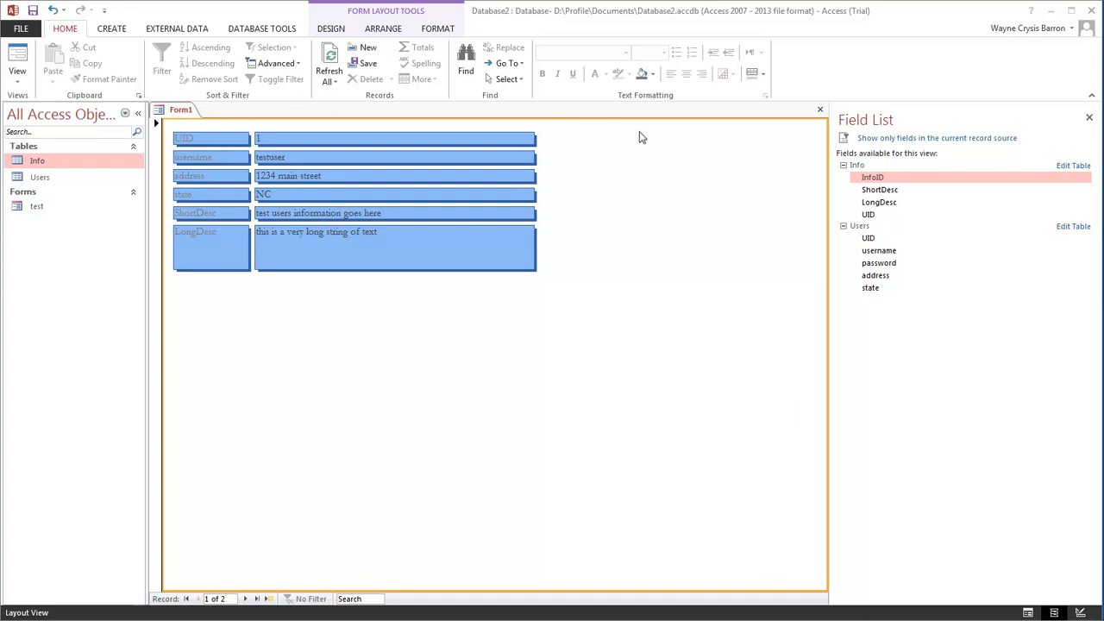
mouse_move(479, 170)
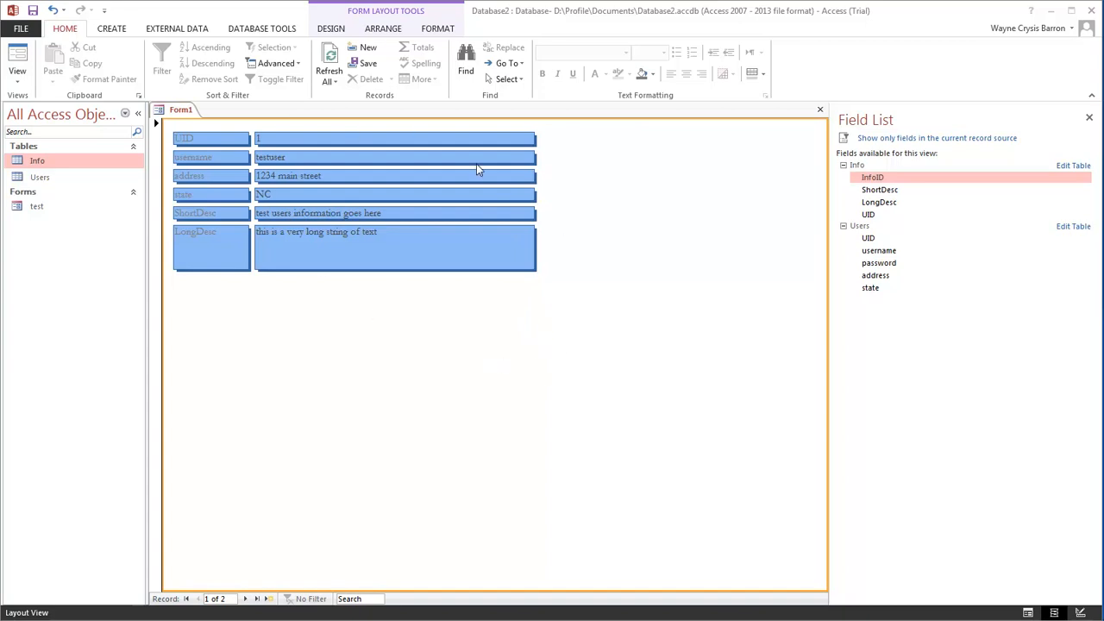
mouse_move(503, 335)
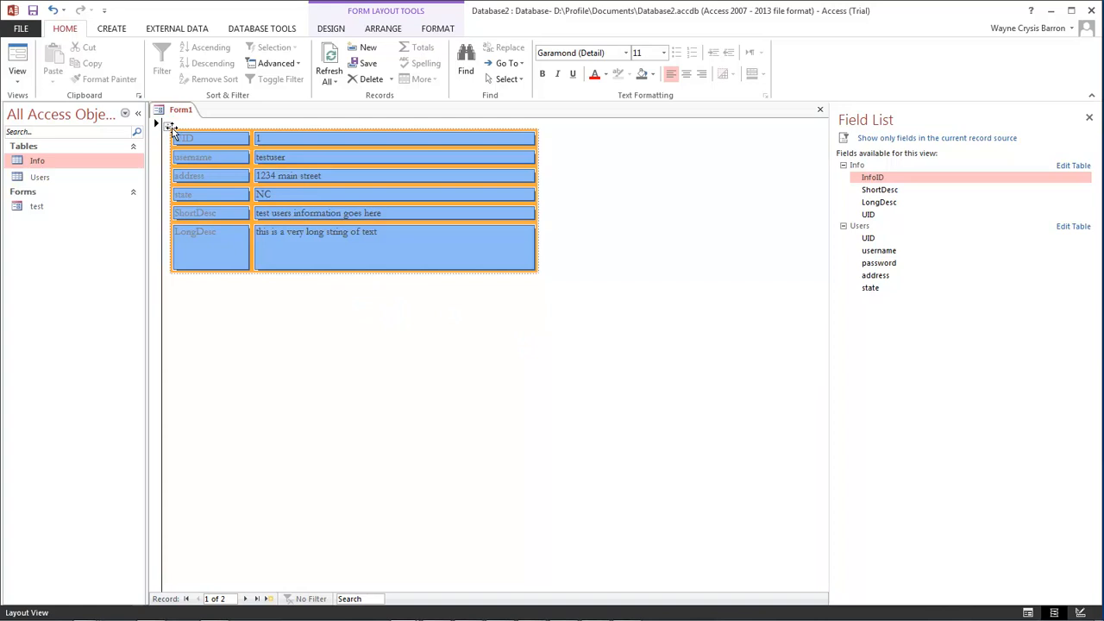
Step: Select the stacked field block so it can be moved lower on the form
click(376, 348)
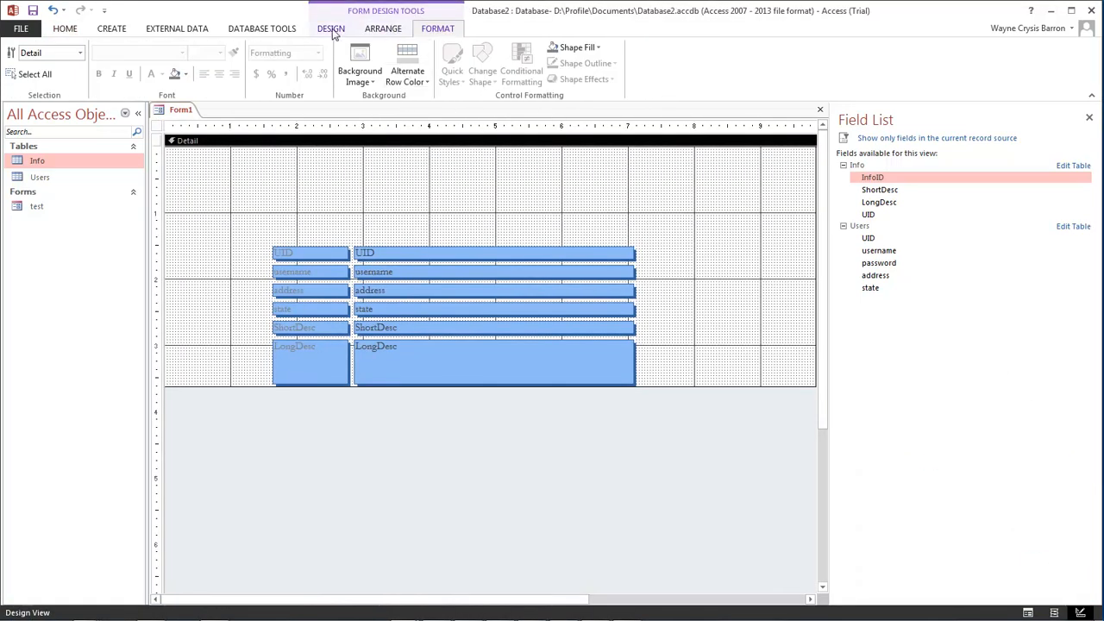
Step: Pick the Label (Aa) control from the form Design tab
click(330, 29)
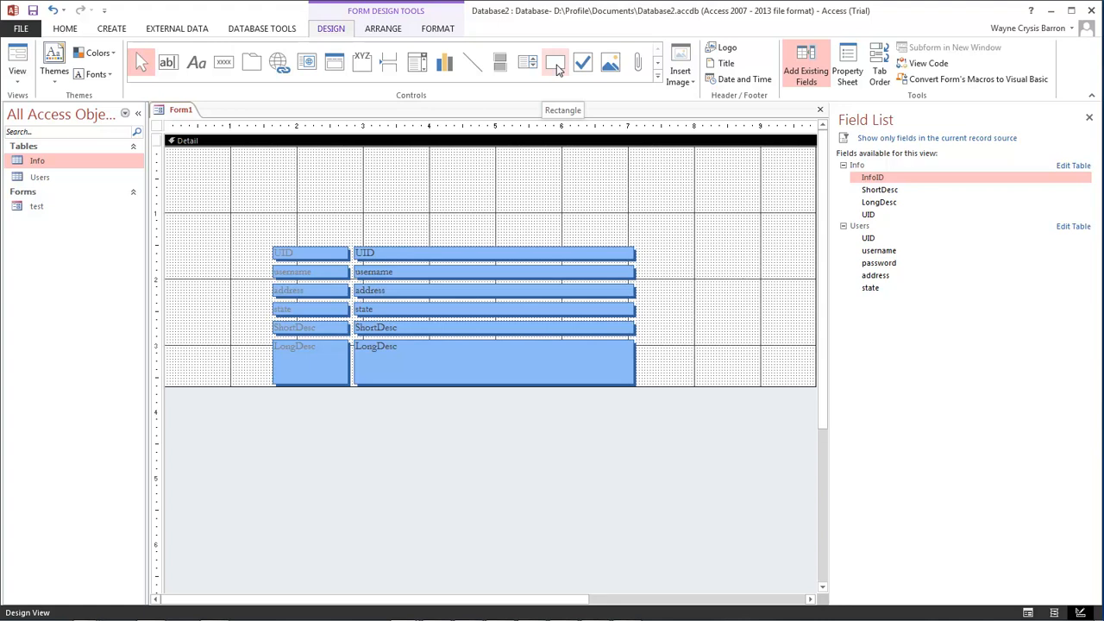
click(550, 61)
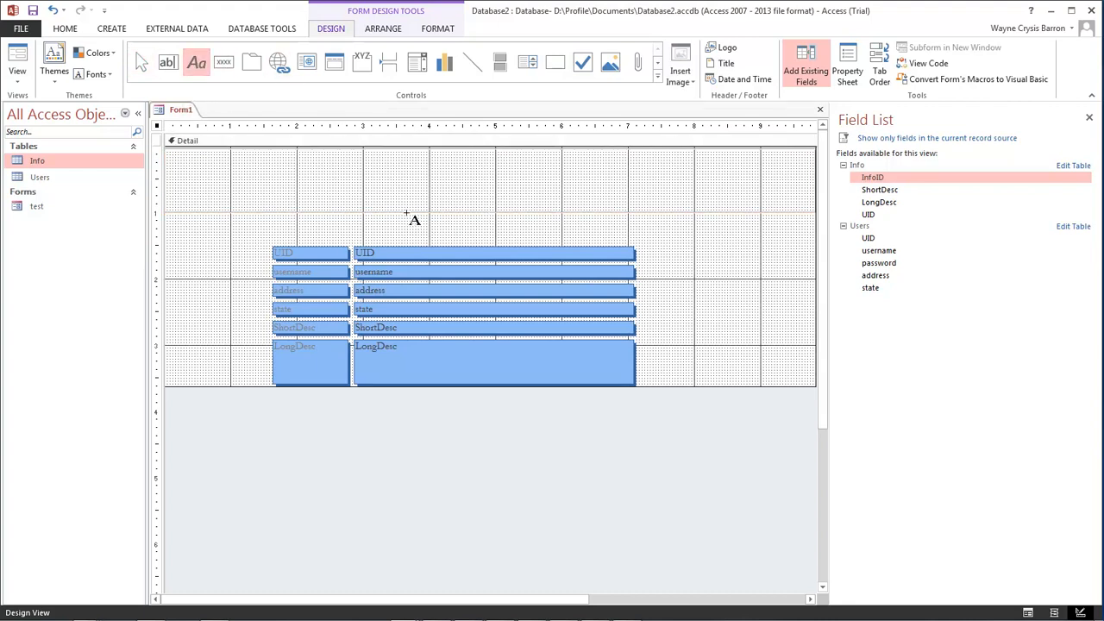
Step: Draw a label above the fields reading 'Dark Effects Production' and return to Layout View
drag(366, 166, 586, 190)
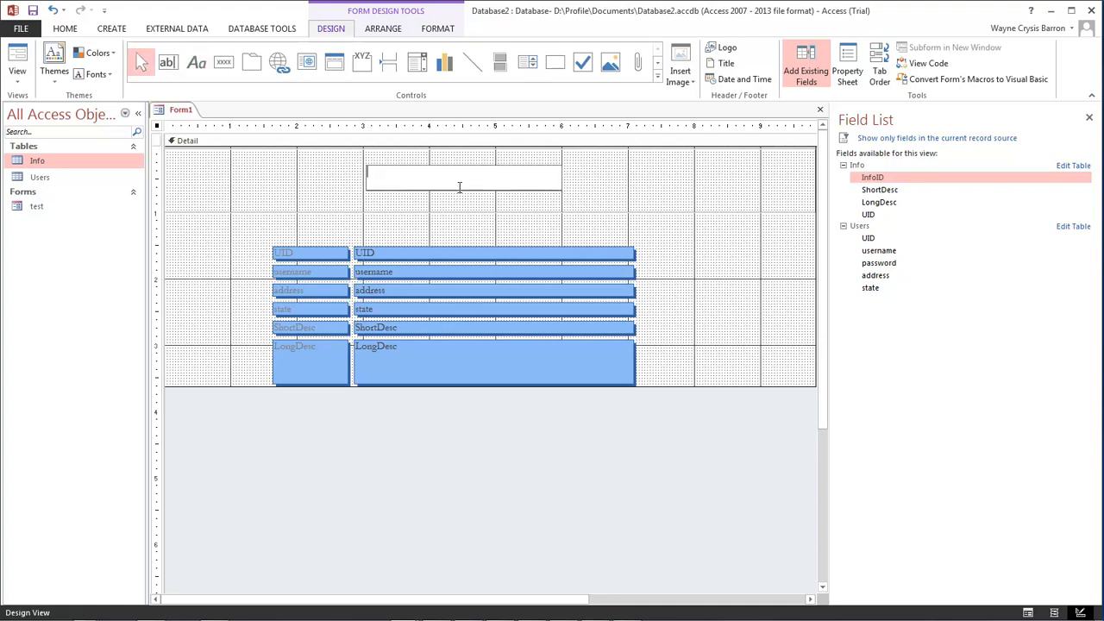
text(Dark Effects Production)
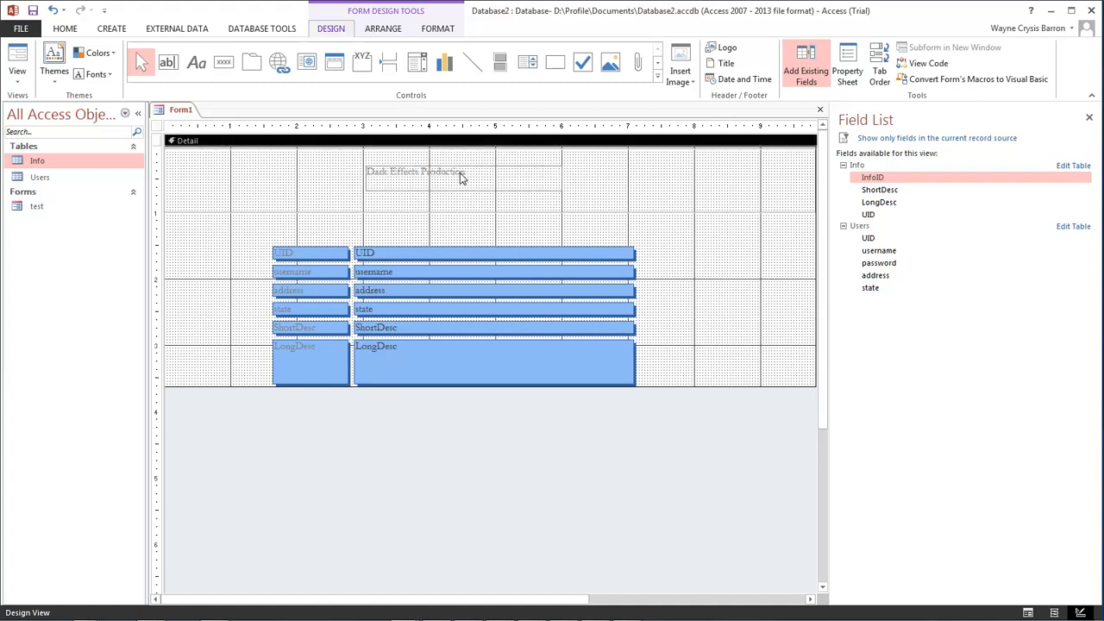
click(422, 172)
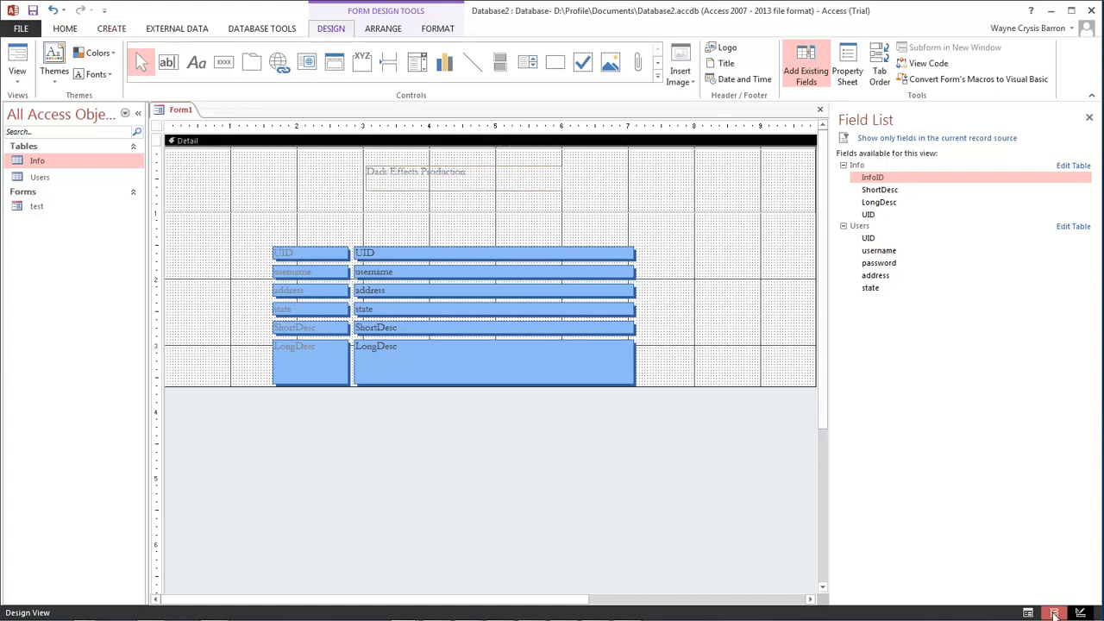
click(1053, 612)
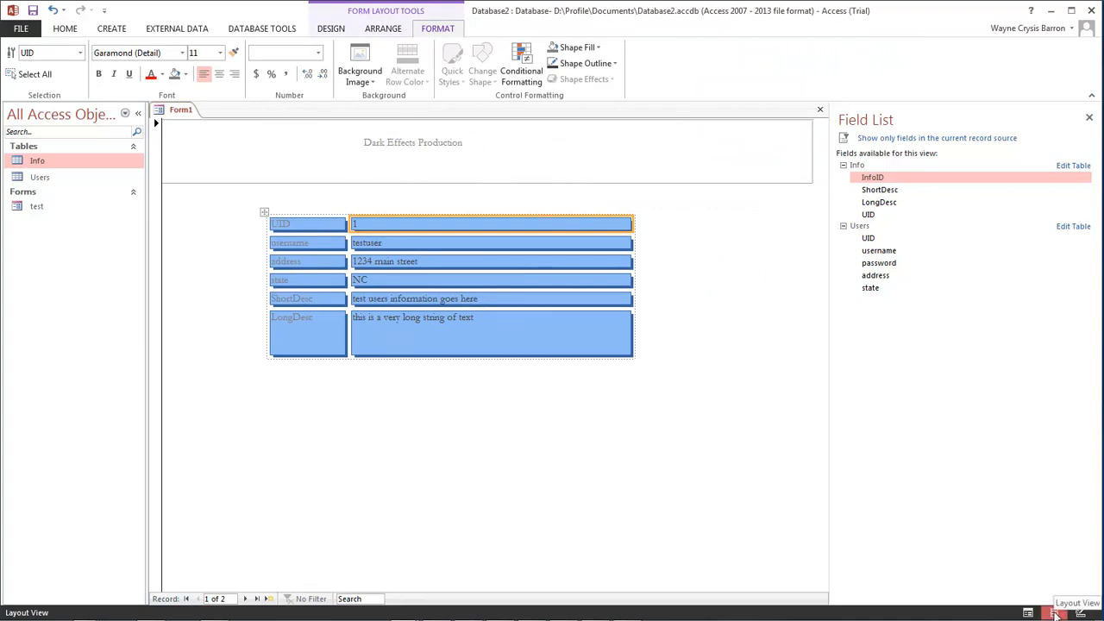
Step: Select the Dark Effects Production label to set its font size to 28
click(413, 143)
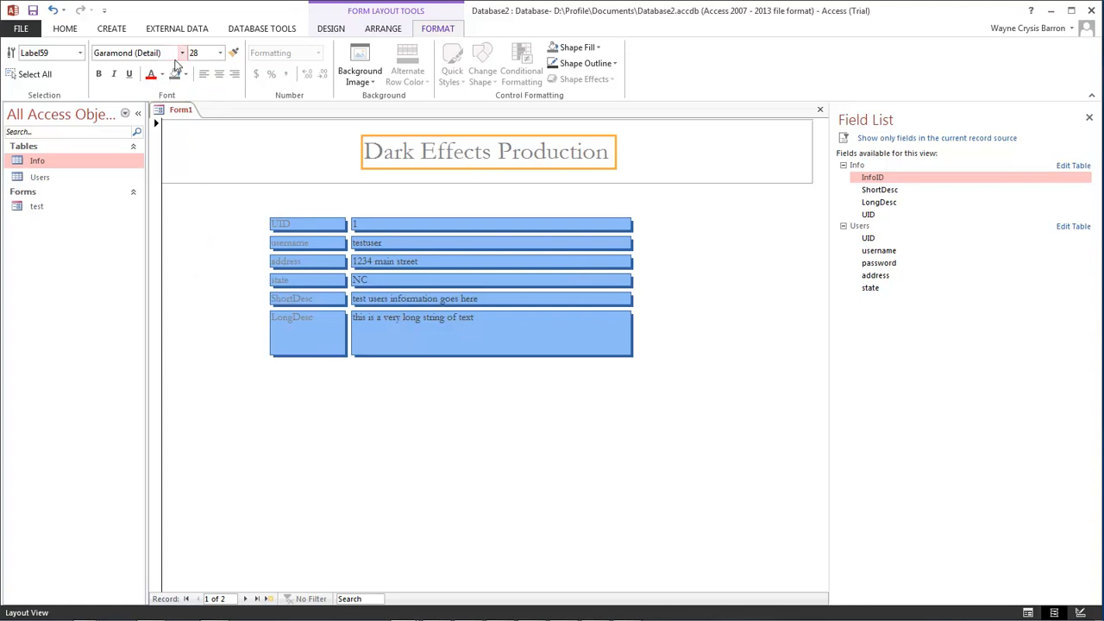
Step: Fill the heading label's background with blue
click(167, 76)
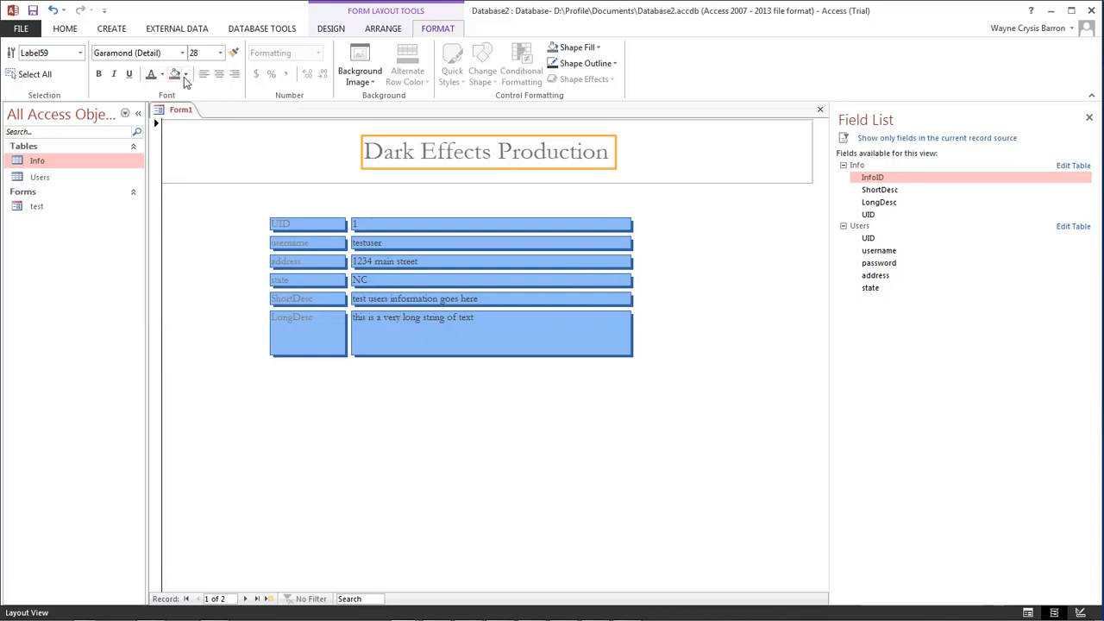
click(181, 74)
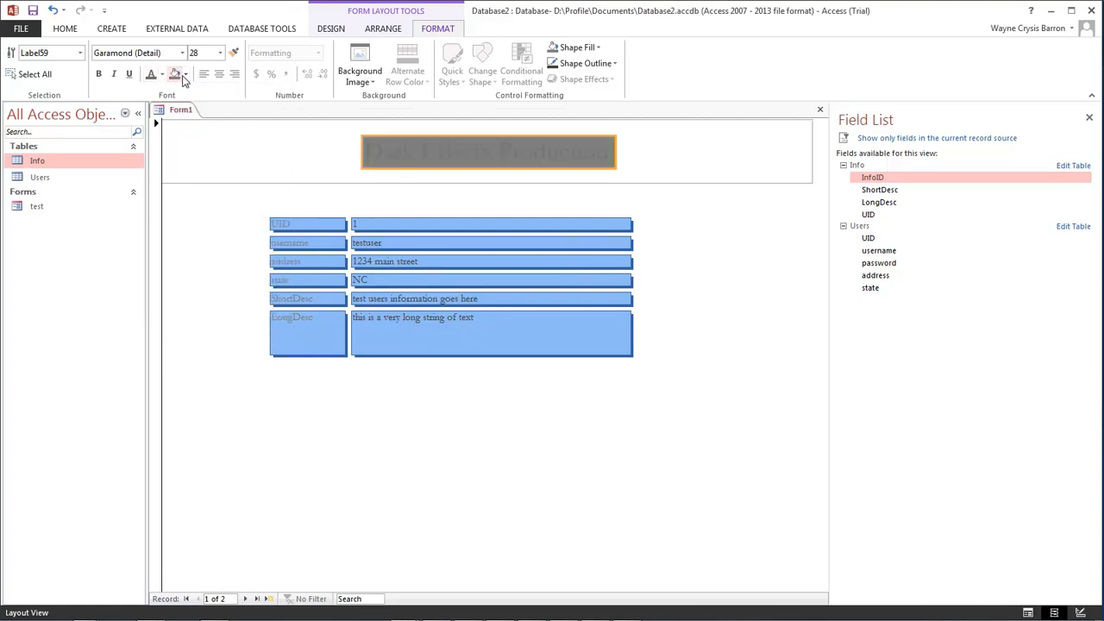
click(182, 74)
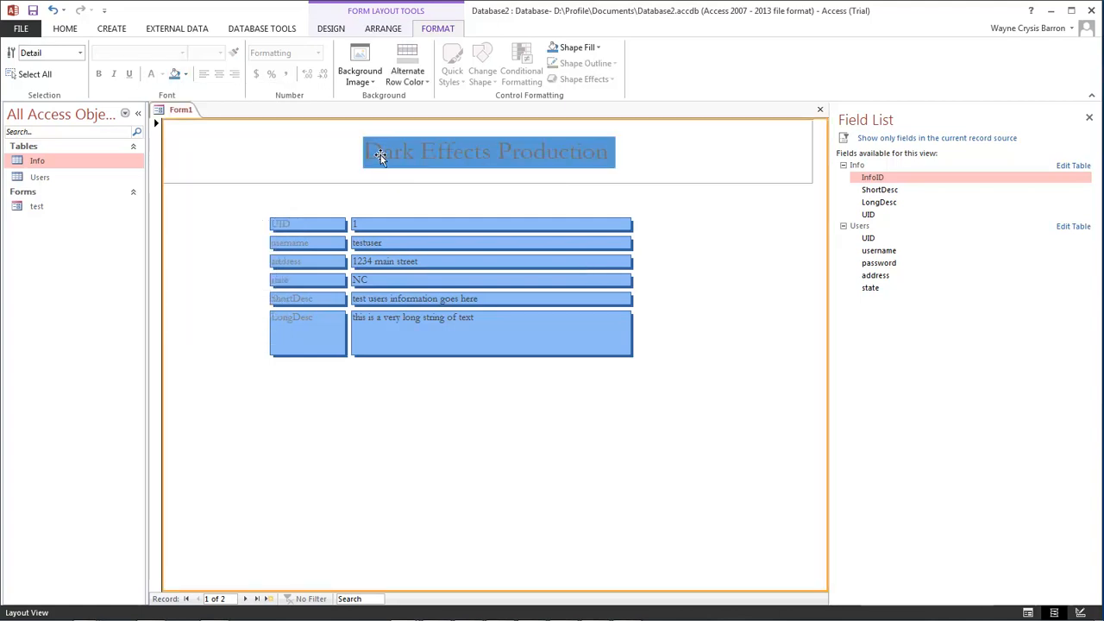
click(489, 152)
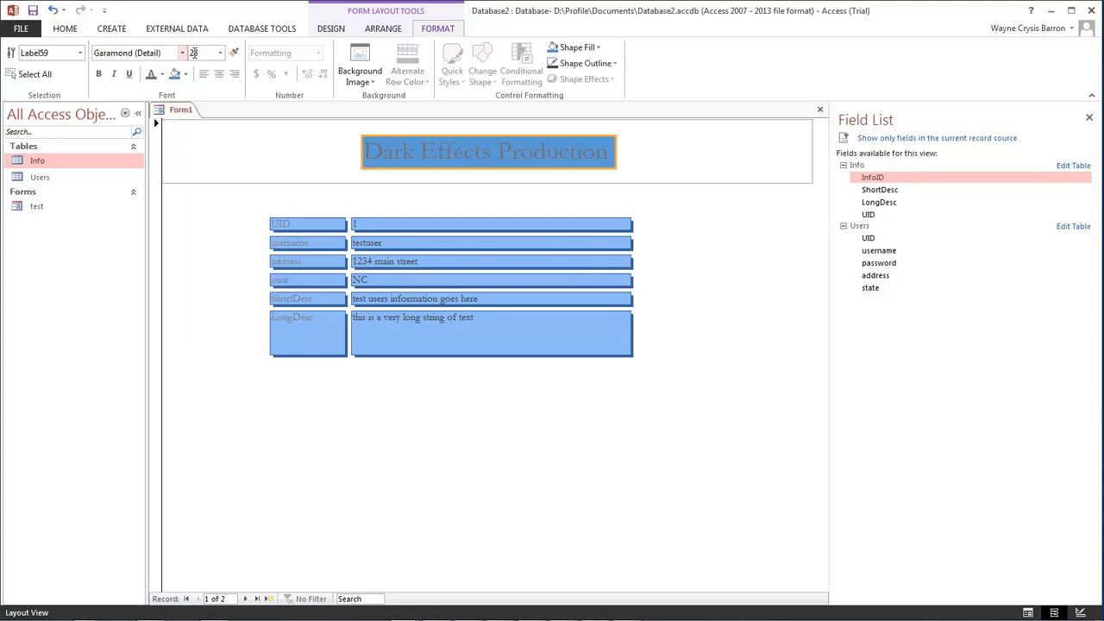
Step: Make the heading text gold and shift the label slightly left
click(168, 75)
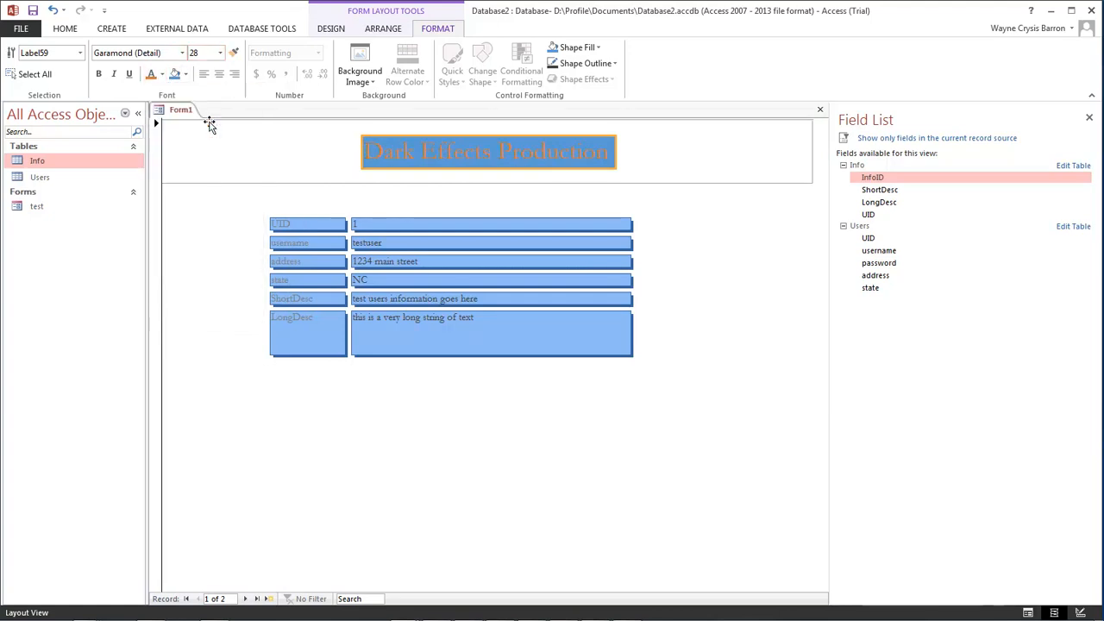
click(391, 154)
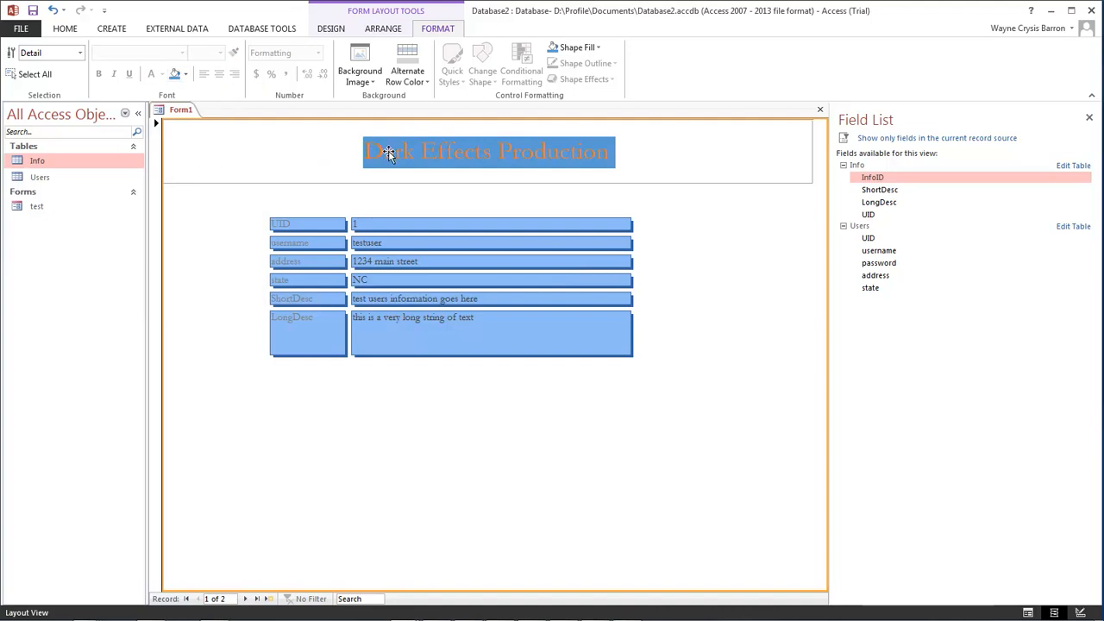
click(164, 74)
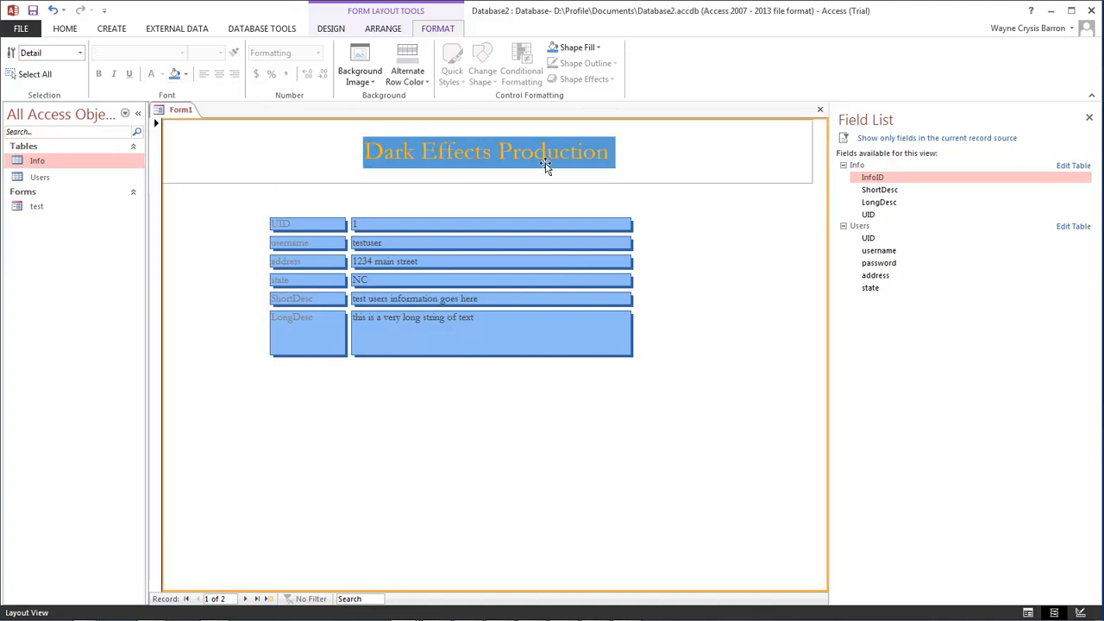
click(490, 152)
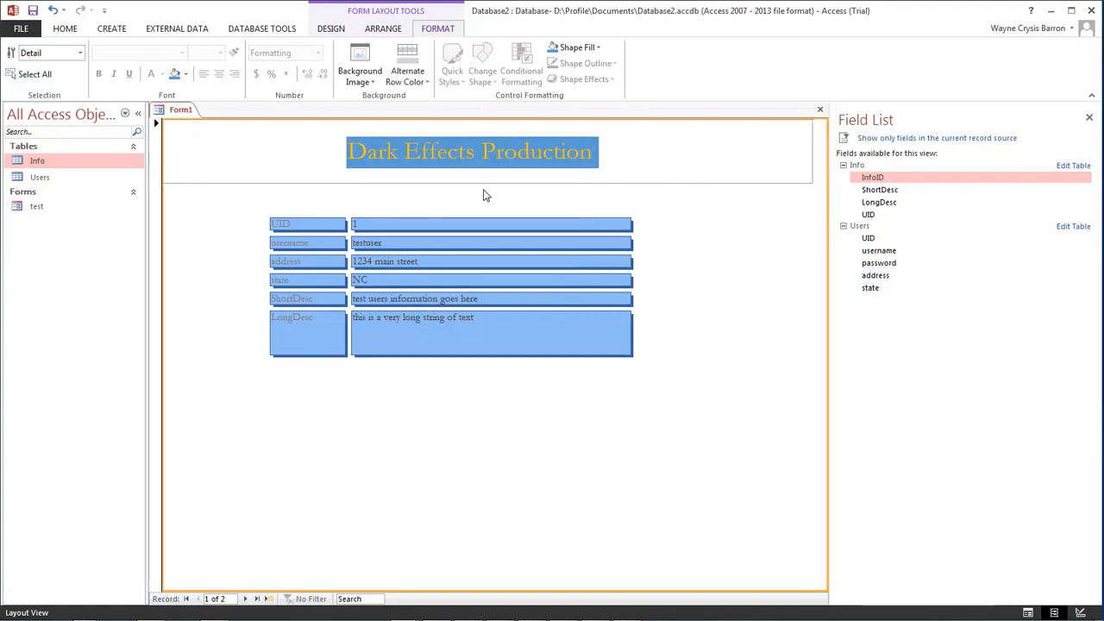
click(472, 152)
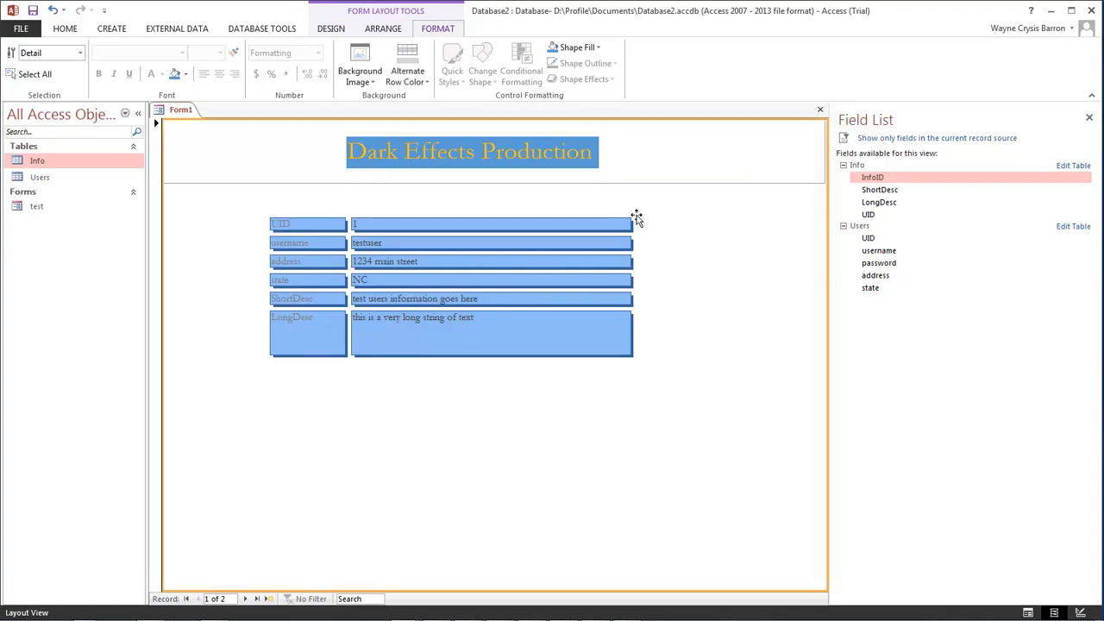
mouse_move(690, 183)
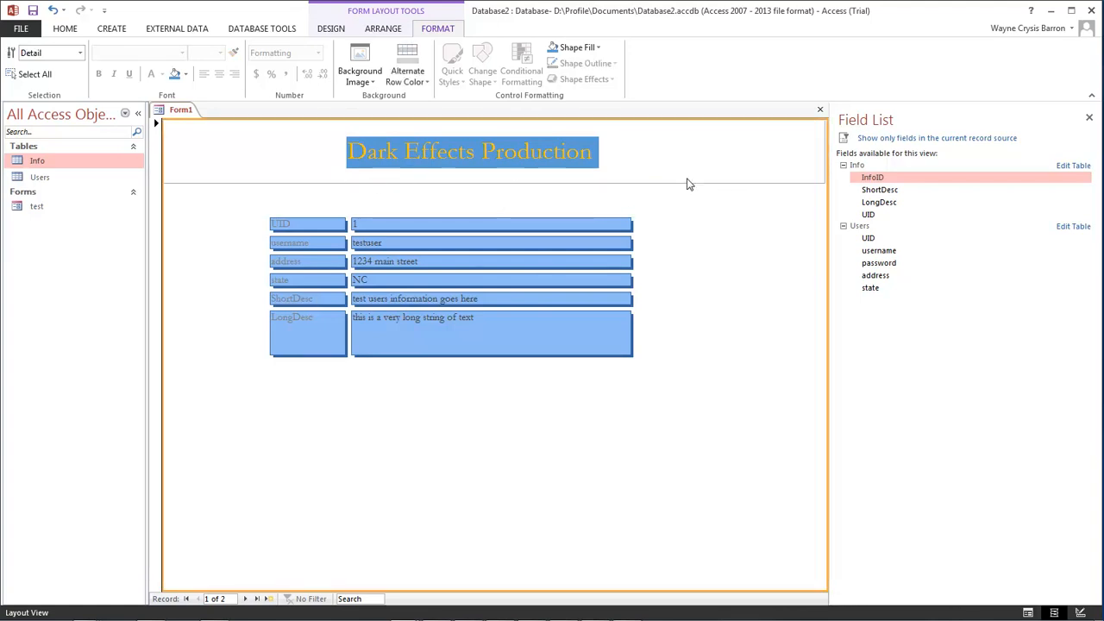
Step: Anchor the header rectangle with Stretch Across Top
right_click(675, 197)
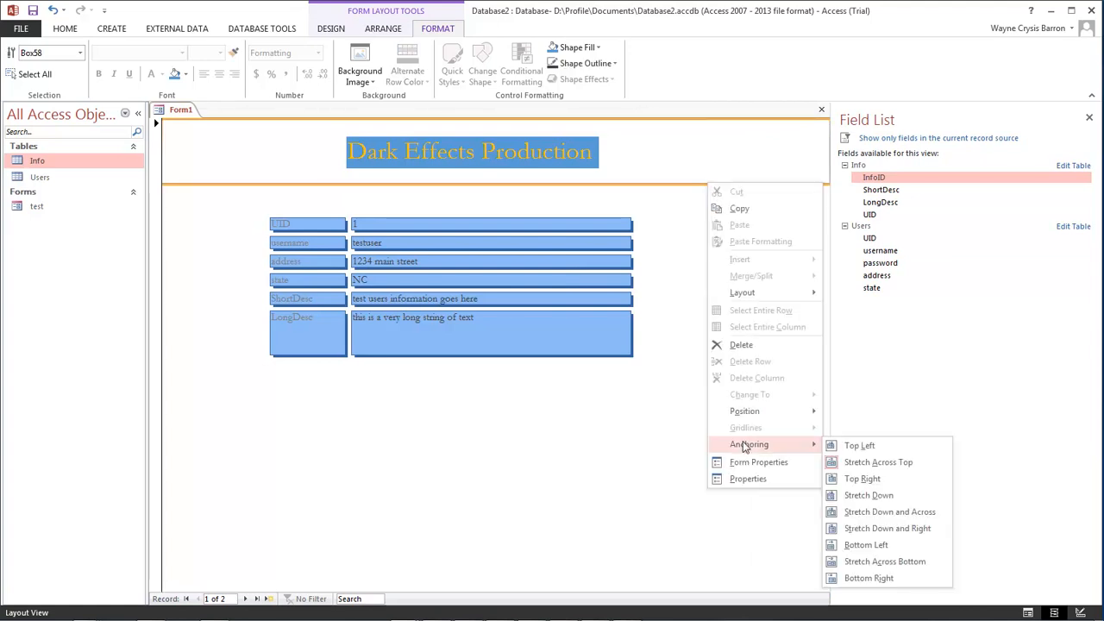
mouse_move(878, 462)
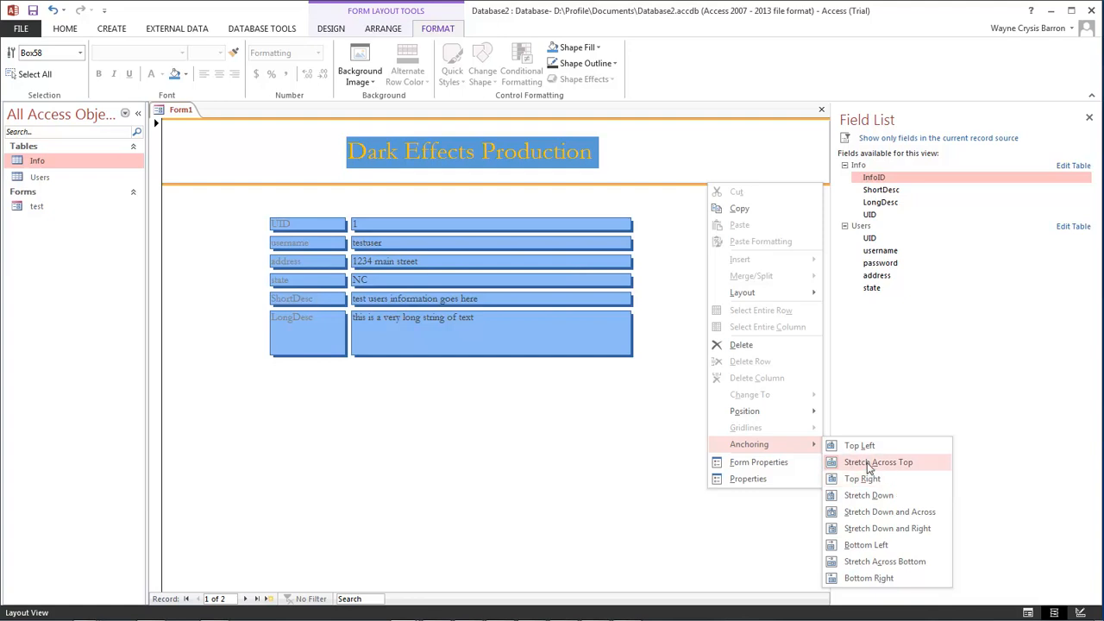
click(878, 462)
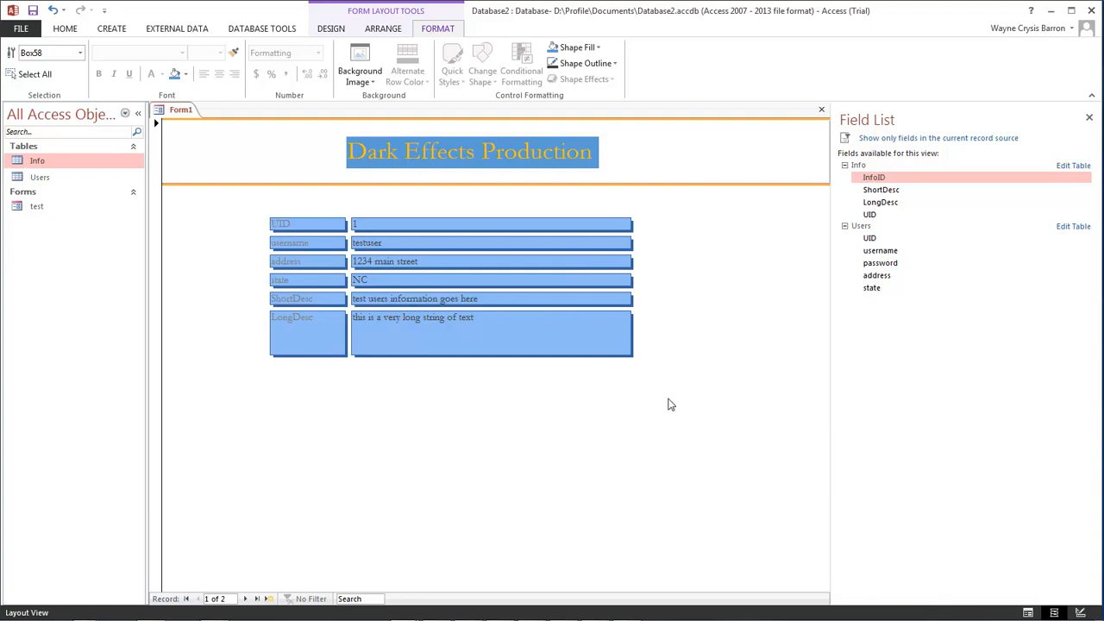